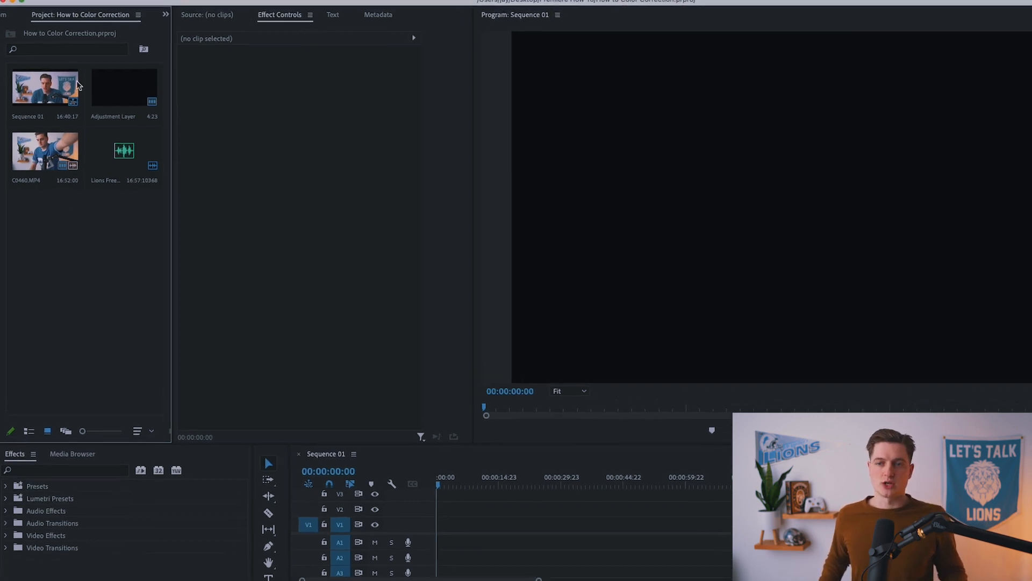
Create a new empty sequence, Sequence 02, via File > New > Sequence
left_click(129, 7)
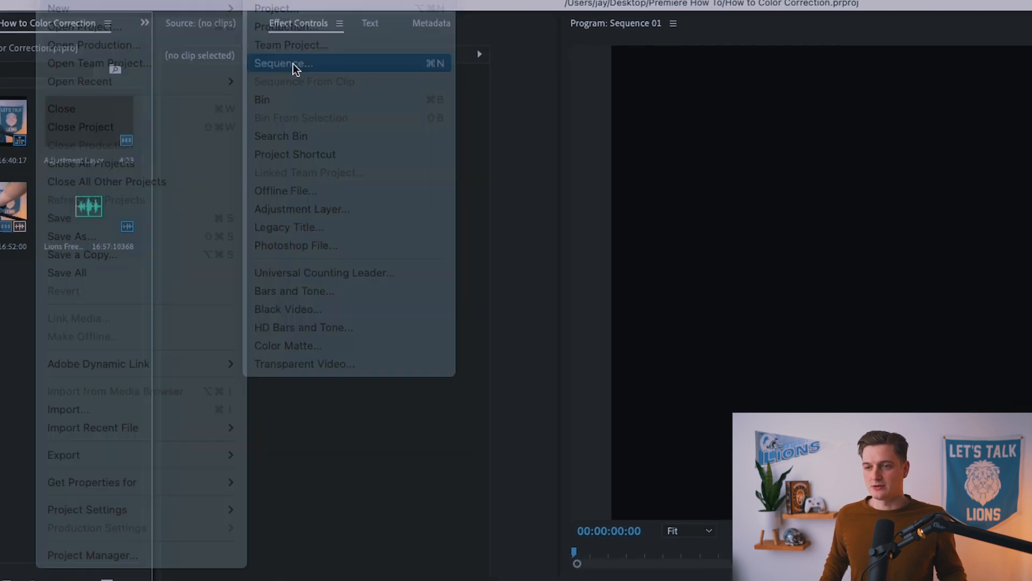
left_click(283, 63)
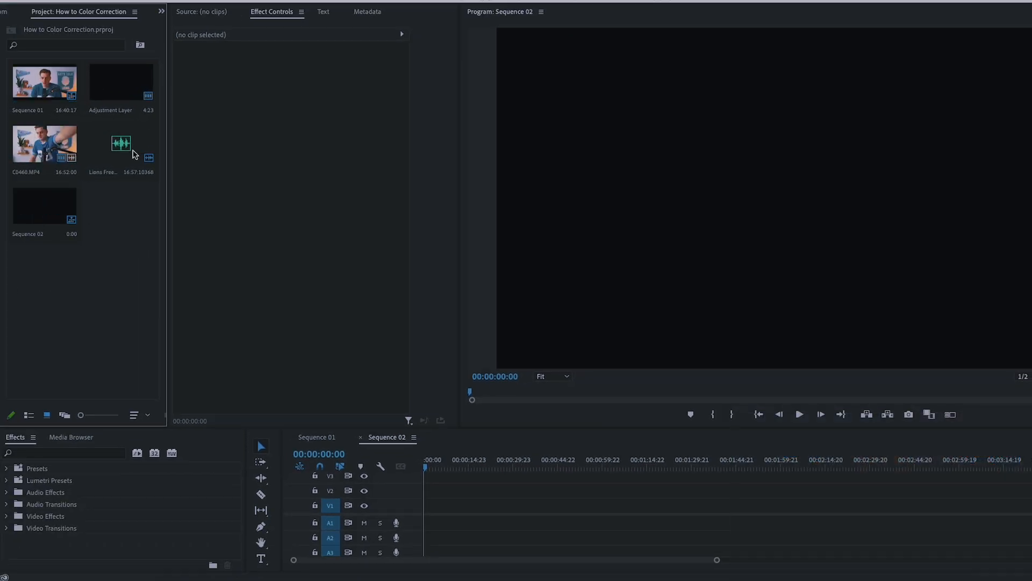
Place the C0460.MP4 clip with its audio and two adjustment layers into the Sequence 02 timeline
left_click(446, 503)
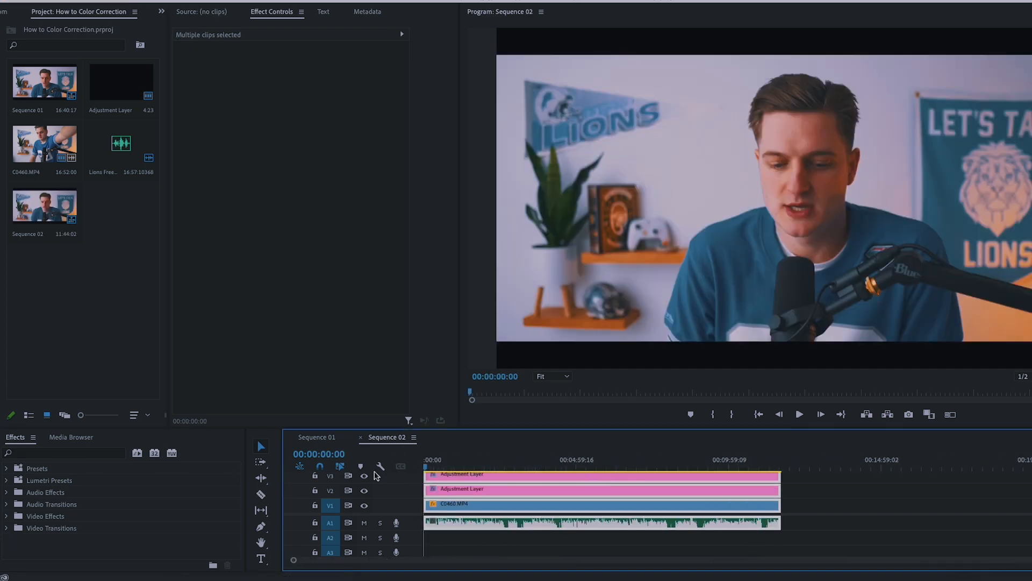
mouse_move(381, 466)
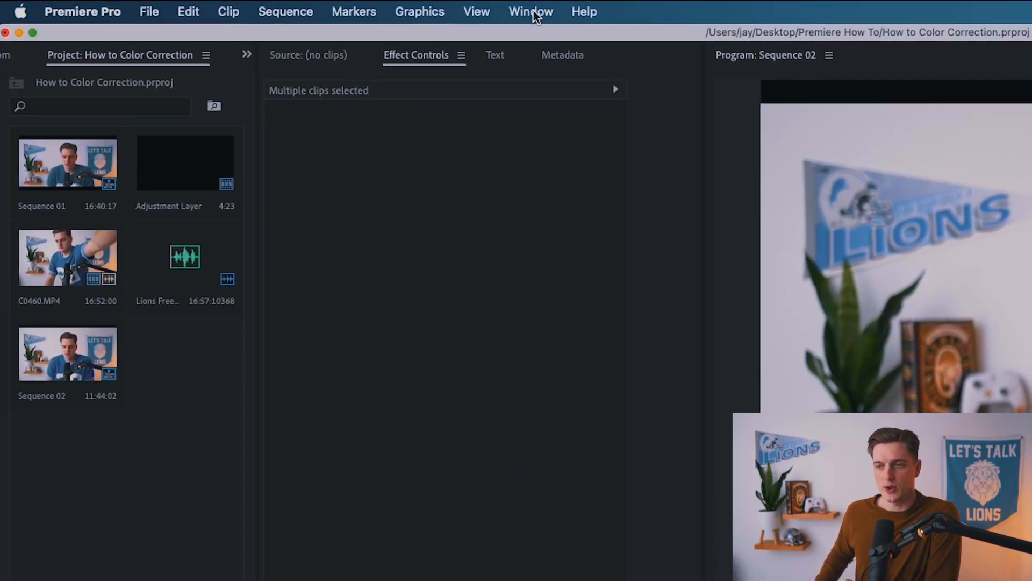
Switch to the Color workspace so Lumetri Scopes and Lumetri Color appear
left_click(530, 10)
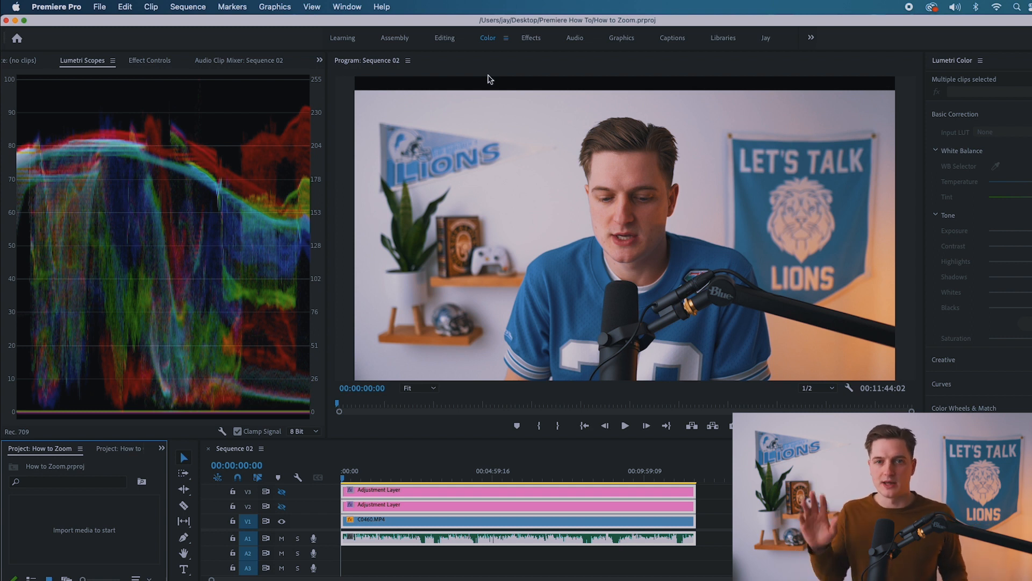
mouse_move(483, 84)
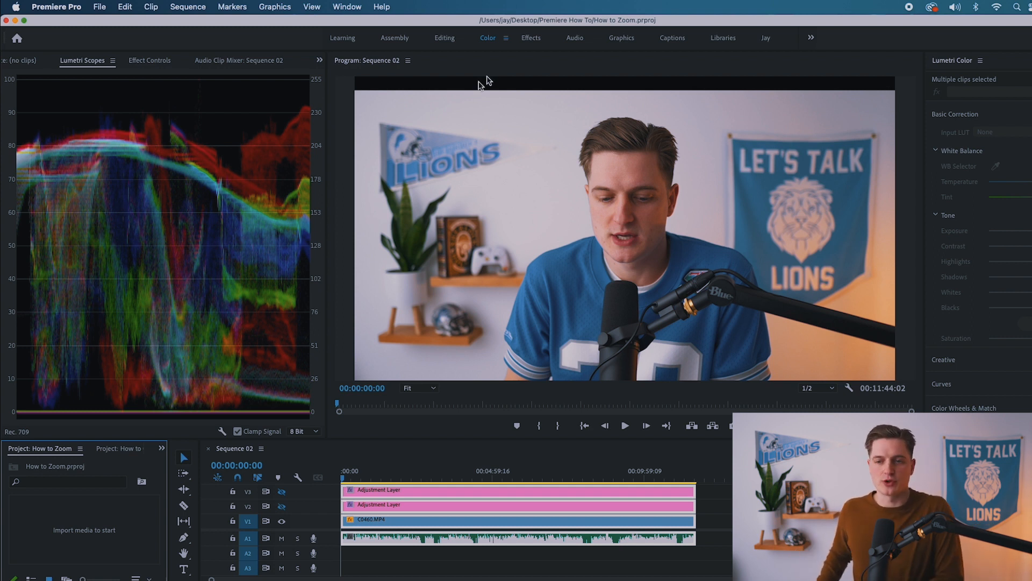
mouse_move(172, 129)
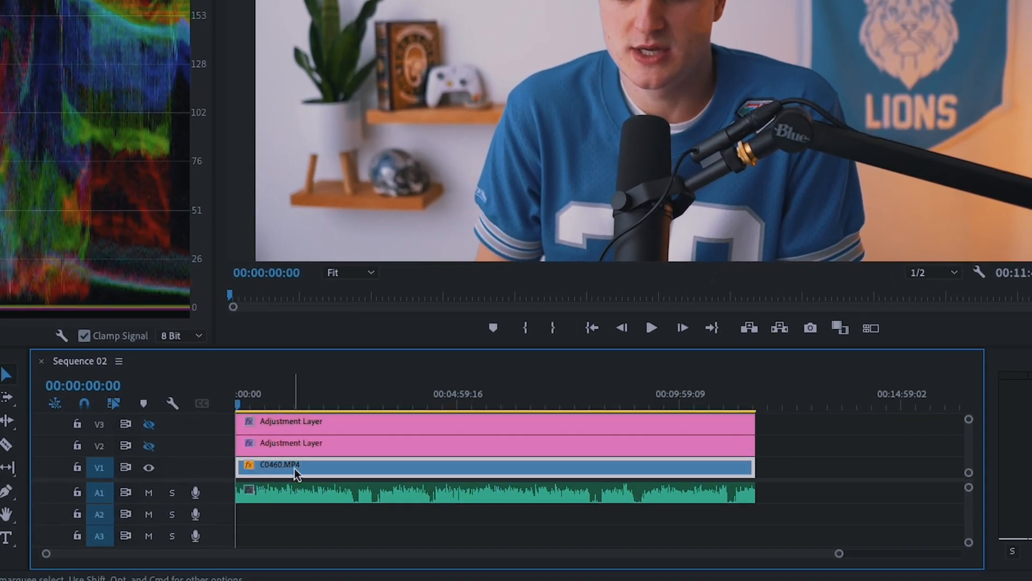
Select the C0460.MP4 clip on V1 so Lumetri Color shows its Basic Correction at defaults
left_click(289, 403)
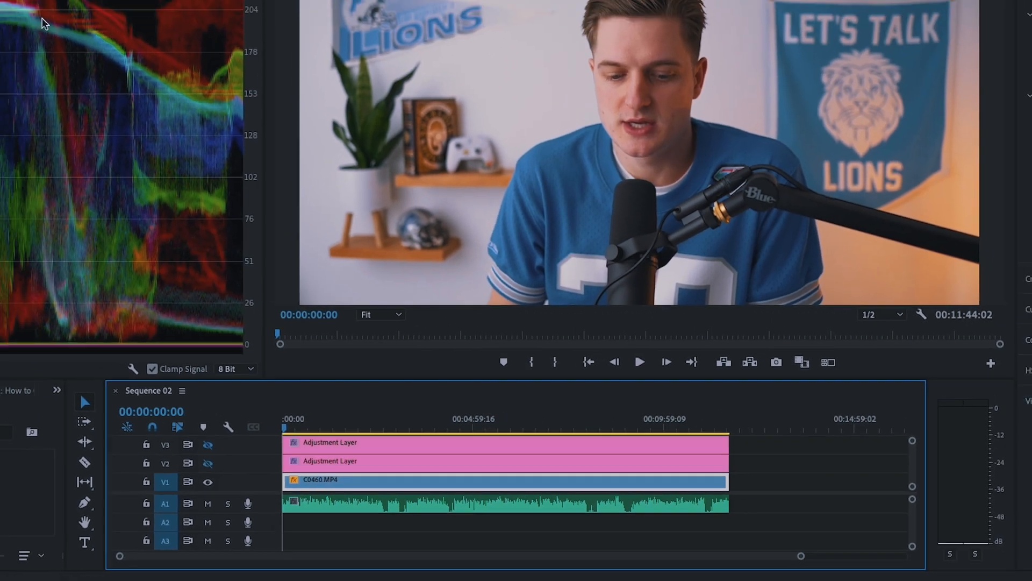
left_click(346, 21)
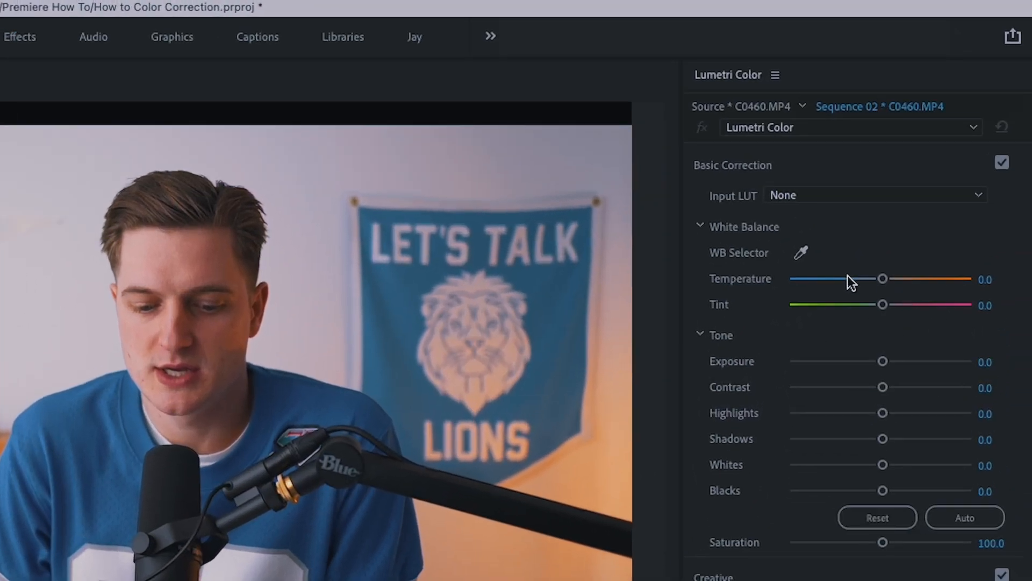
mouse_move(797, 283)
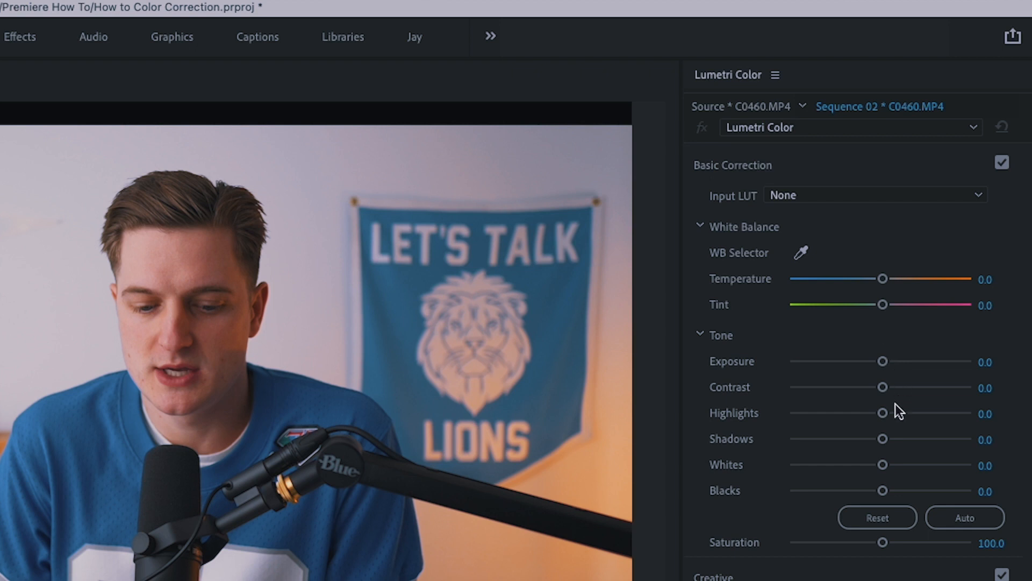
mouse_move(837, 456)
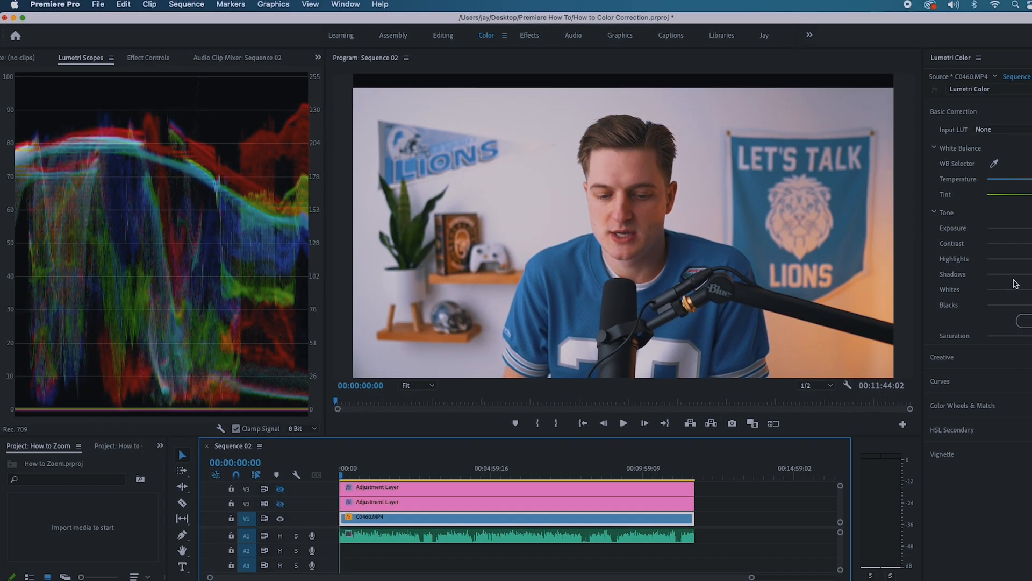
left_click(345, 5)
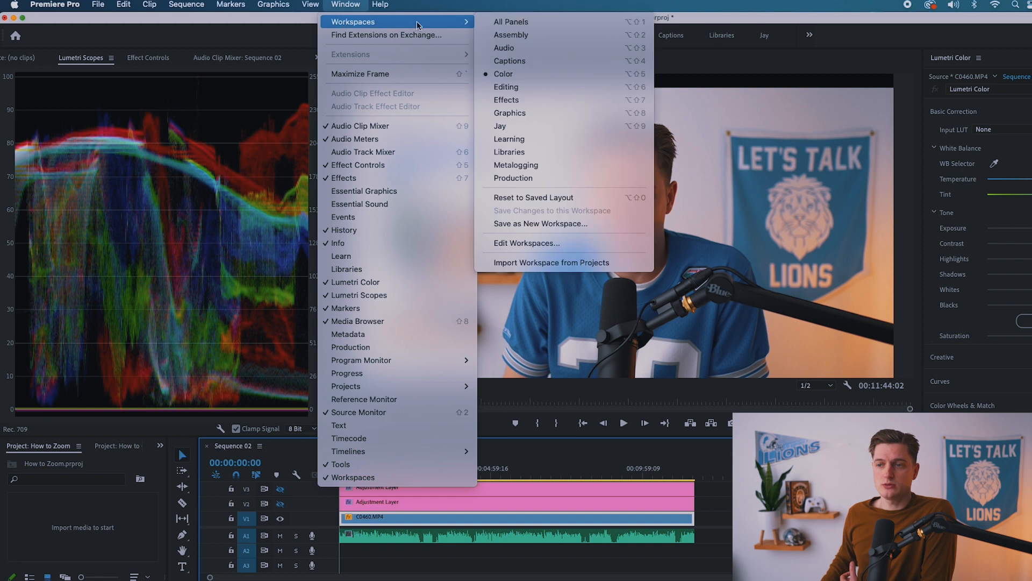
mouse_move(503, 74)
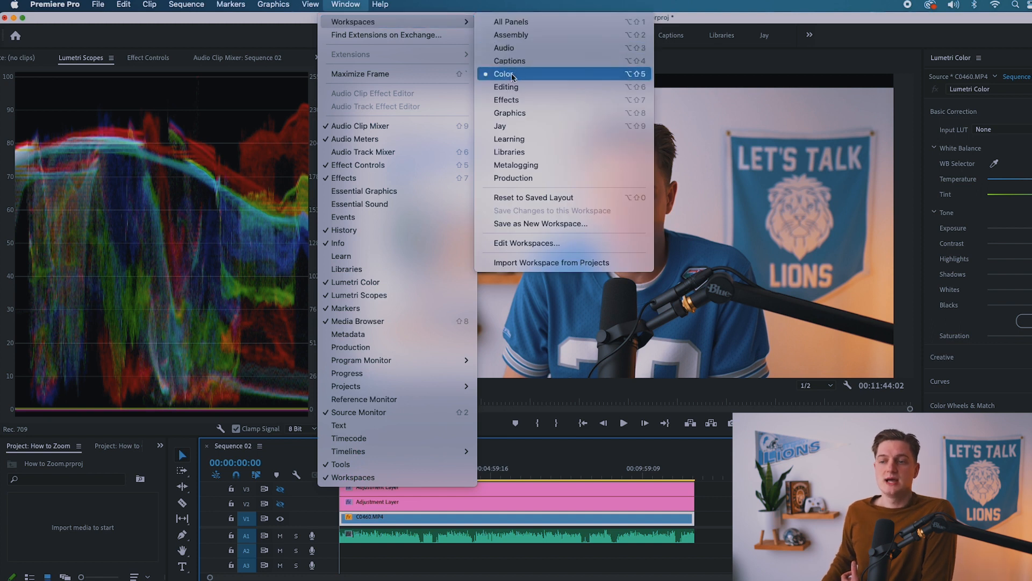
left_click(505, 74)
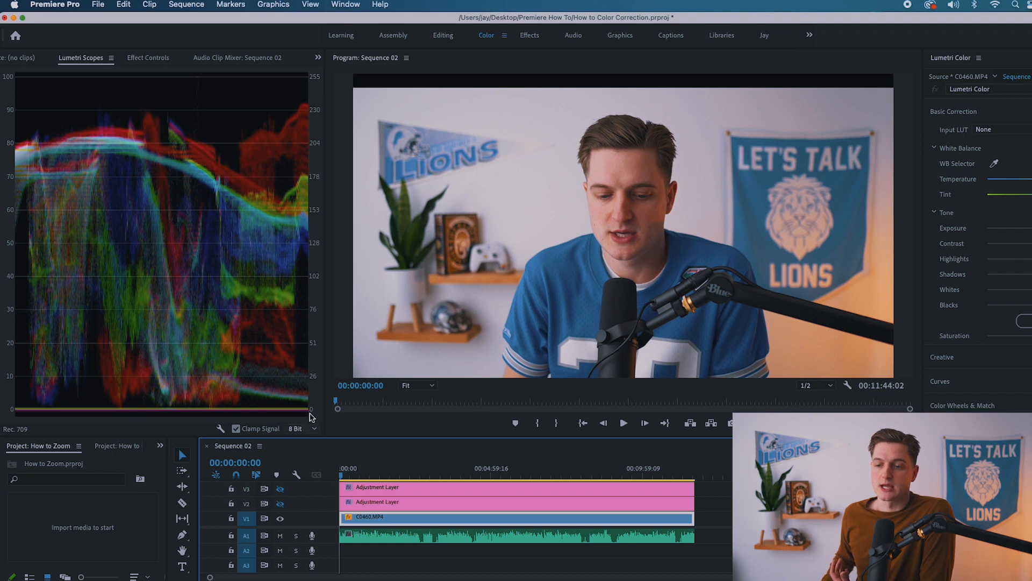
mouse_move(143, 138)
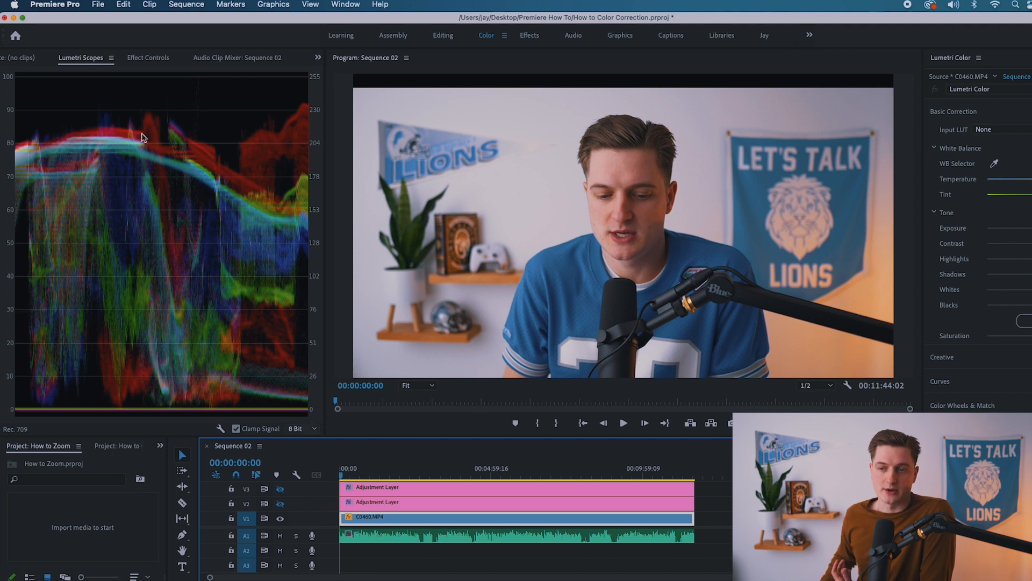